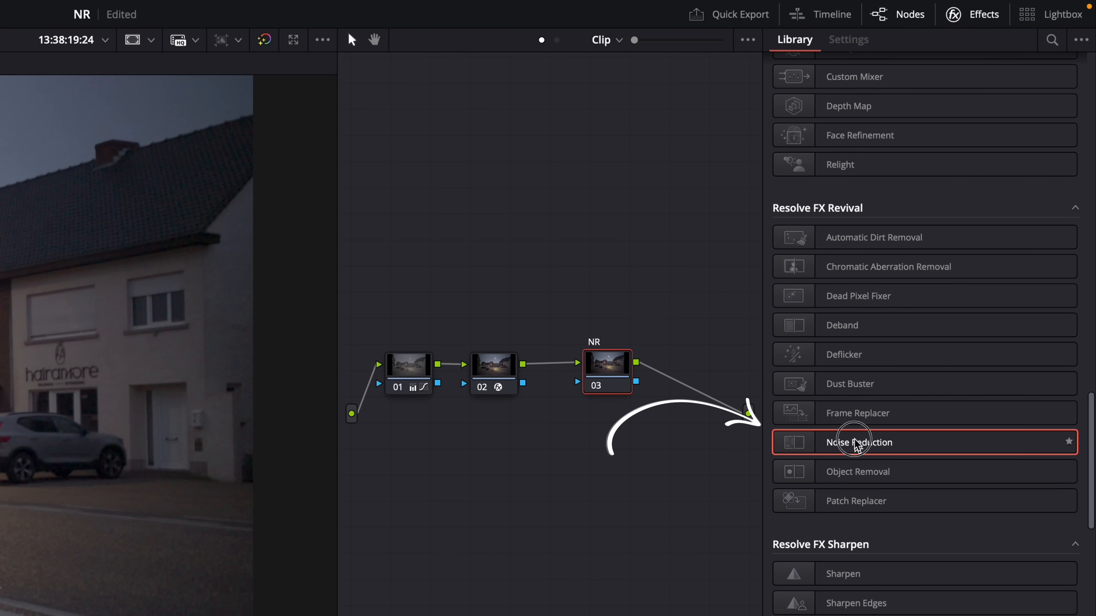
Apply the Noise Reduction effect from Resolve FX Revival onto the NR node 03
{"action": "double_click", "coordinate": [859, 442]}
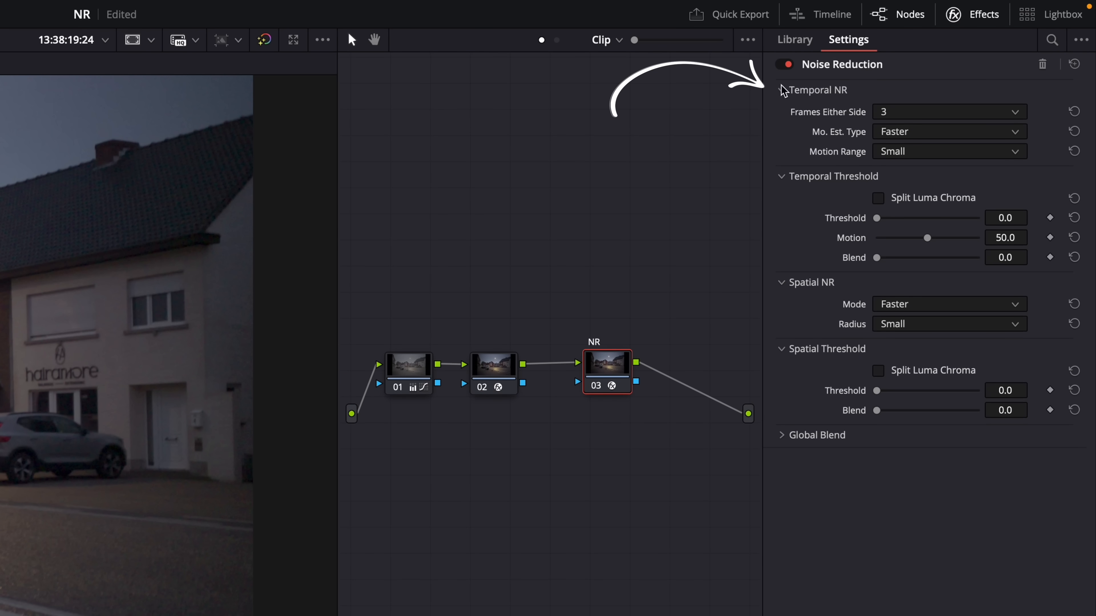
{"action": "mouse_move", "coordinate": [775, 289]}
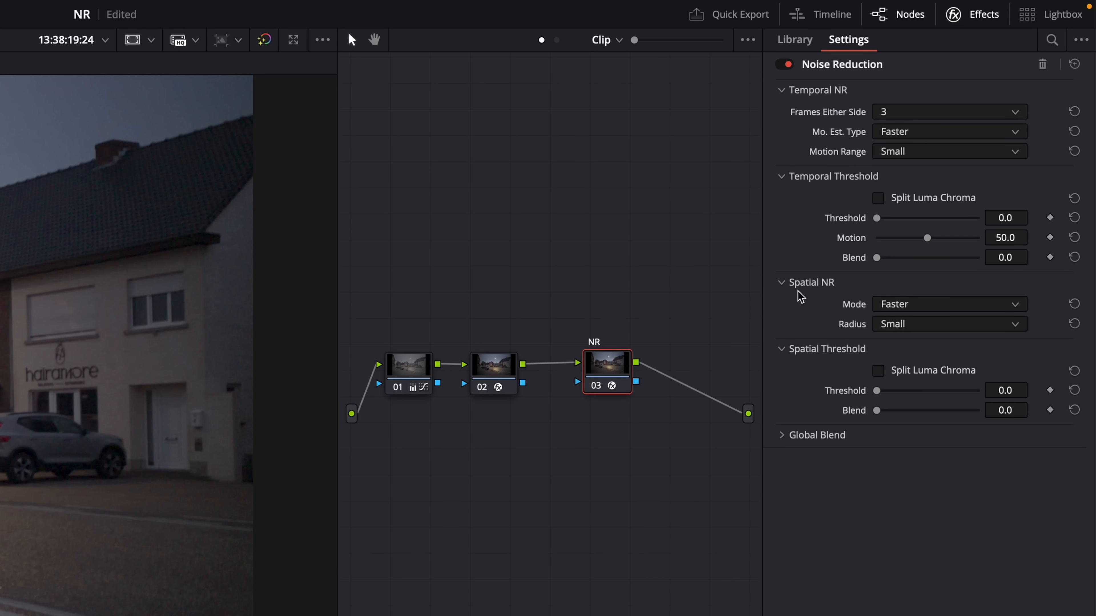
{"action": "mouse_move", "coordinate": [744, 105]}
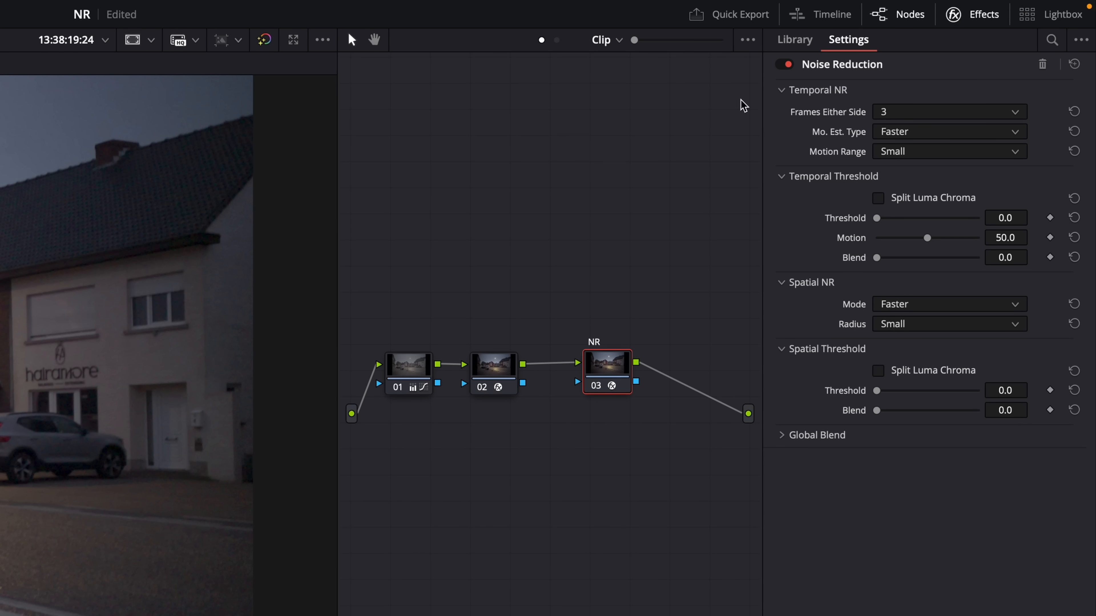
{"action": "left_click", "coordinate": [948, 112]}
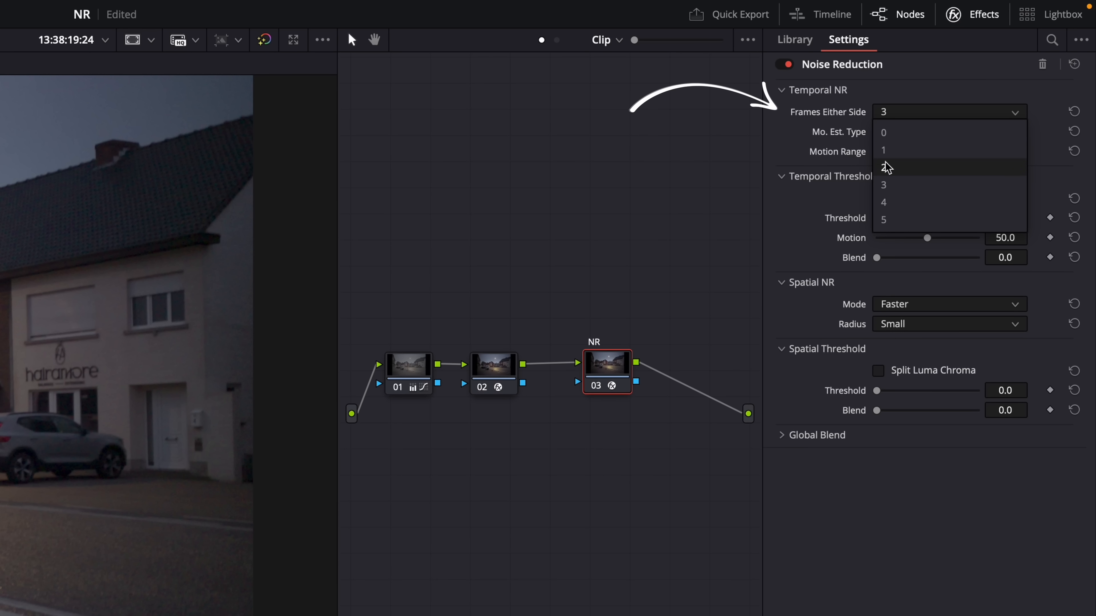
{"action": "mouse_move", "coordinate": [890, 97]}
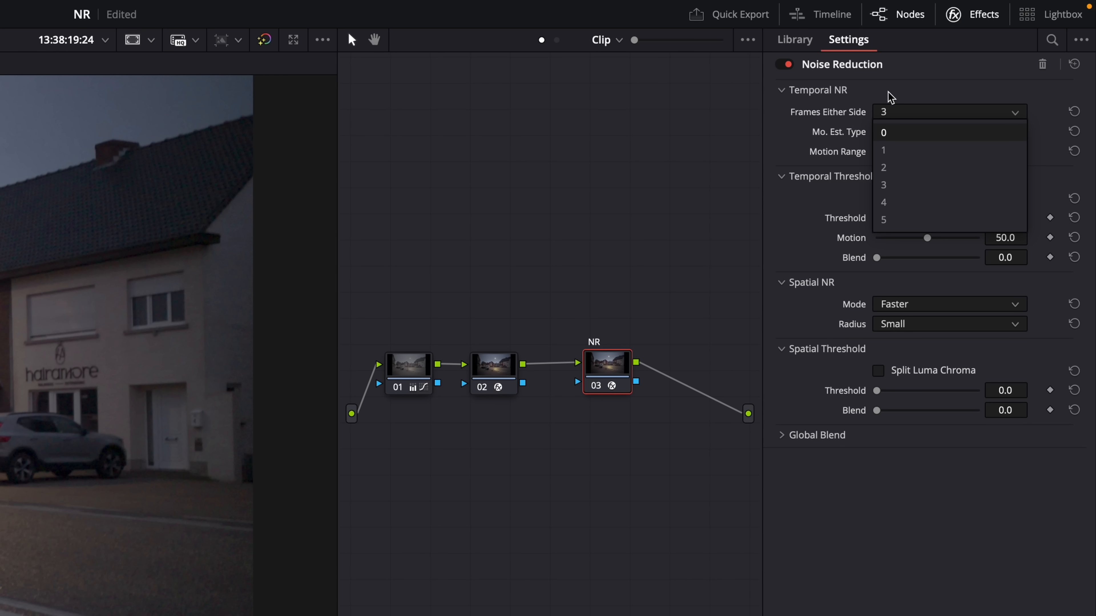
{"action": "mouse_move", "coordinate": [895, 168]}
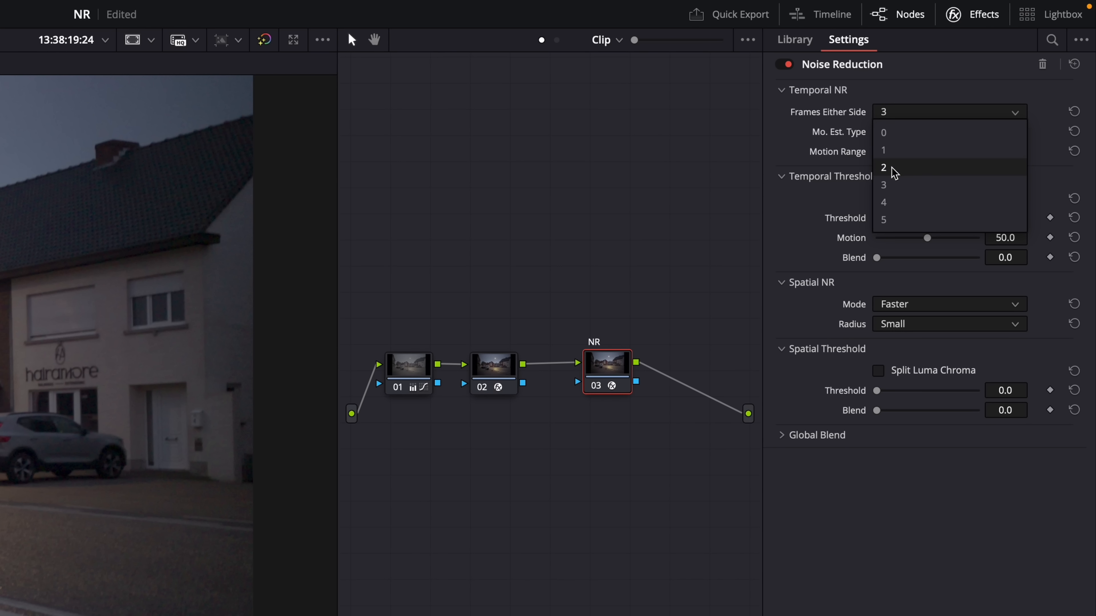
{"action": "mouse_move", "coordinate": [891, 186]}
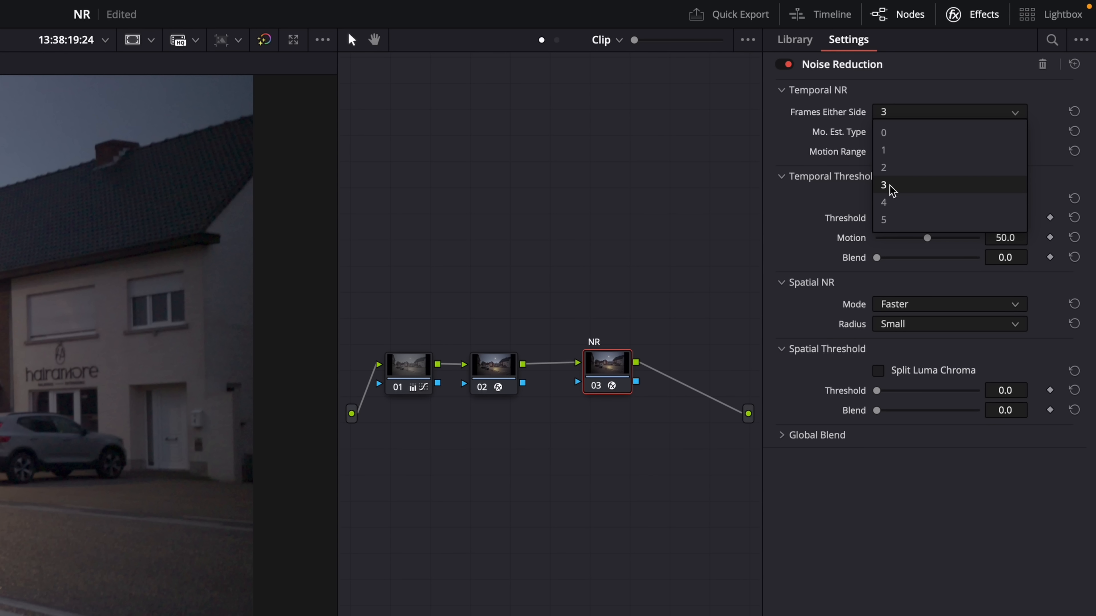
{"action": "mouse_move", "coordinate": [895, 224]}
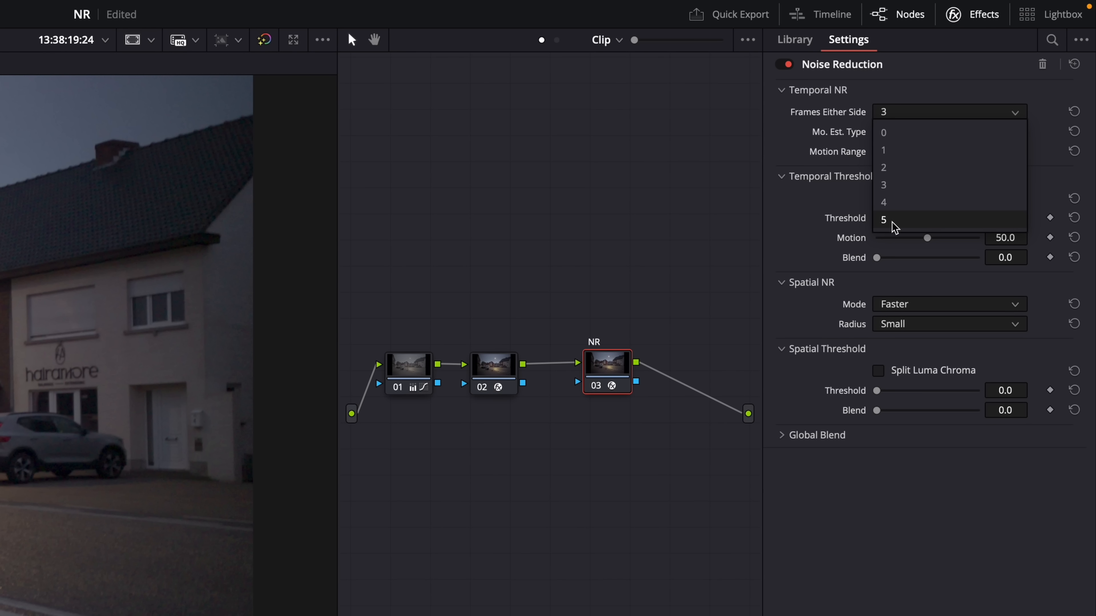
{"action": "mouse_move", "coordinate": [897, 185]}
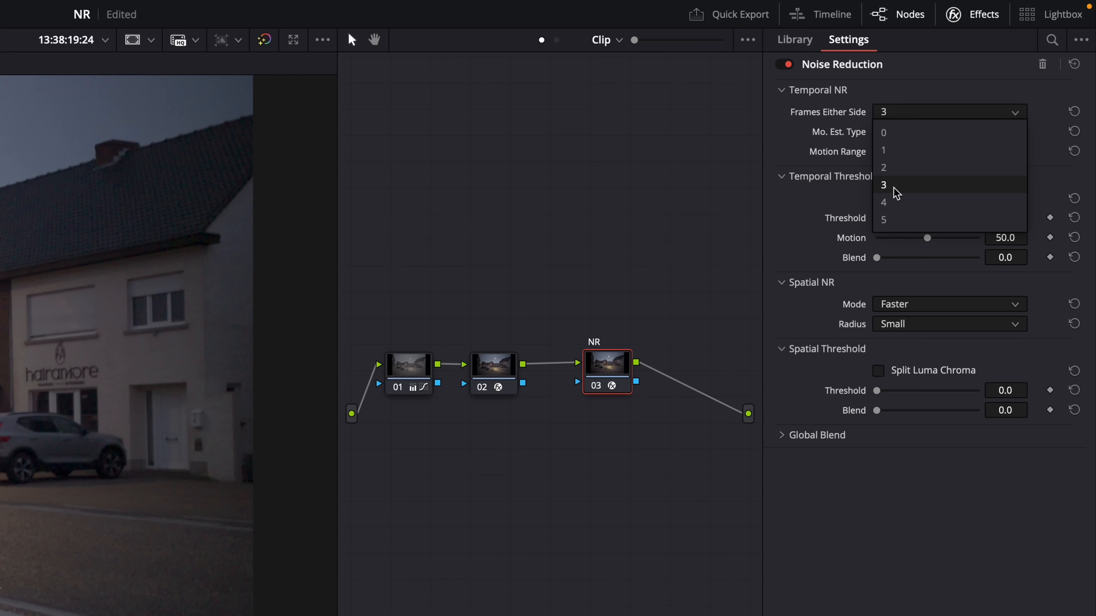
{"action": "mouse_move", "coordinate": [894, 189]}
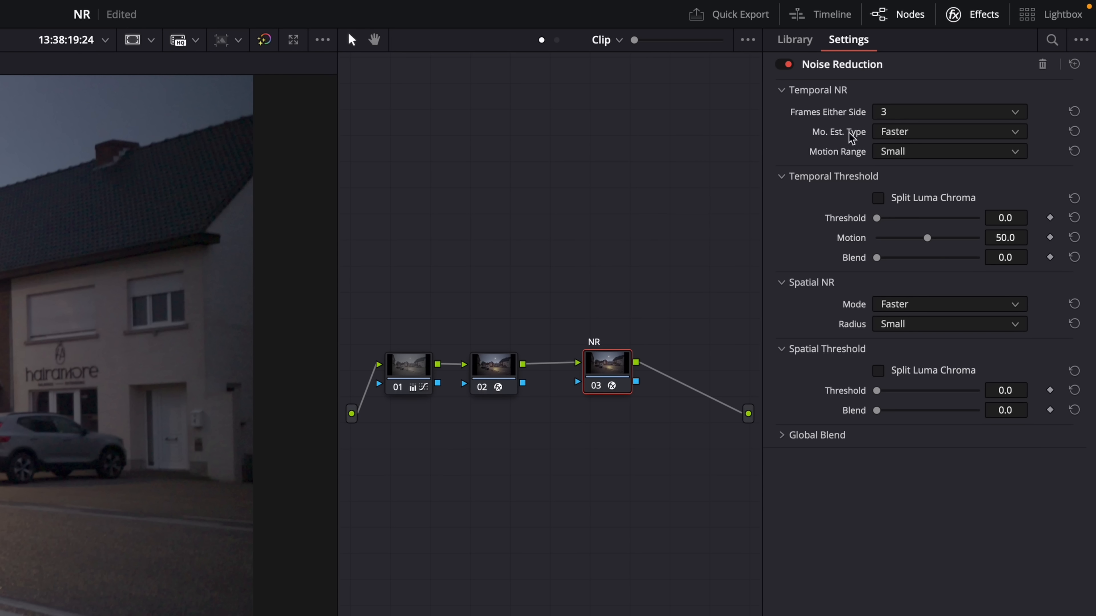
Change temporal Mo. Est. Type from Faster to Better and reveal the Motion Range choices
{"action": "left_click", "coordinate": [949, 131]}
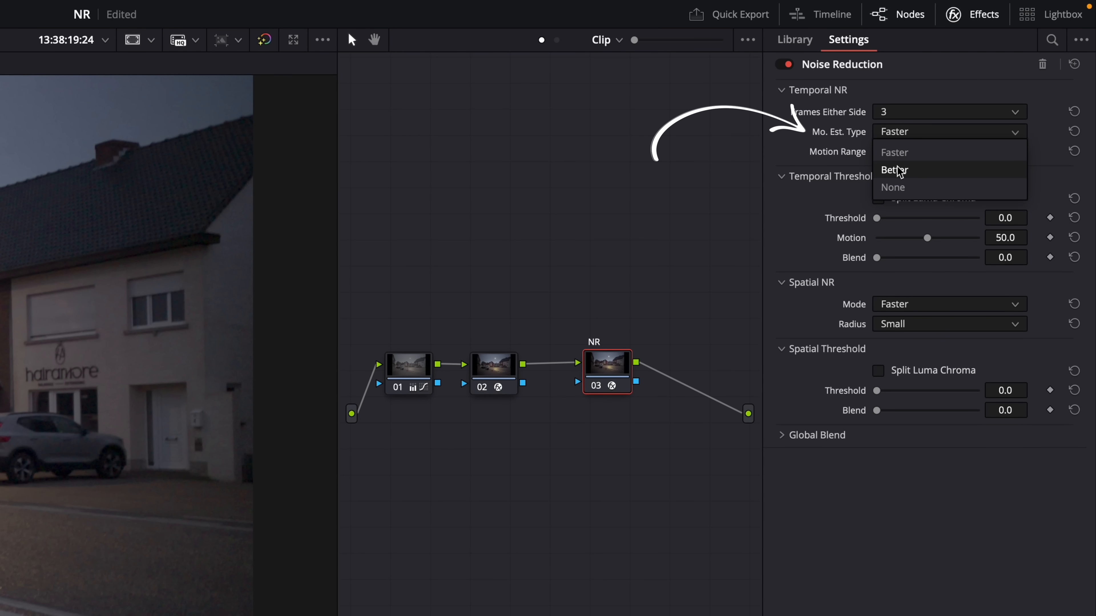
{"action": "left_click", "coordinate": [896, 170]}
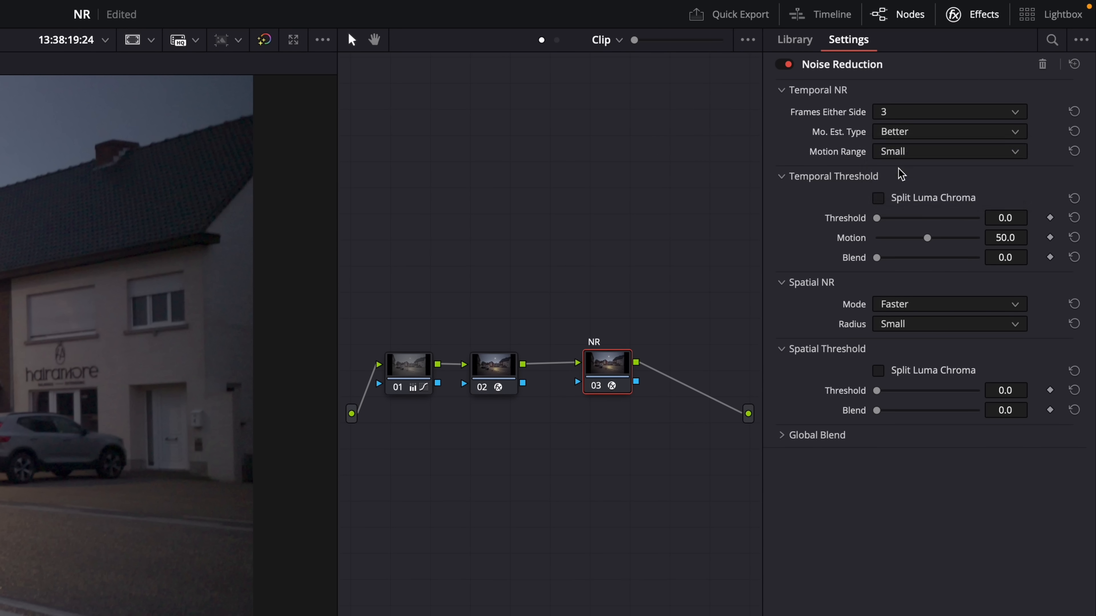
{"action": "mouse_move", "coordinate": [768, 179]}
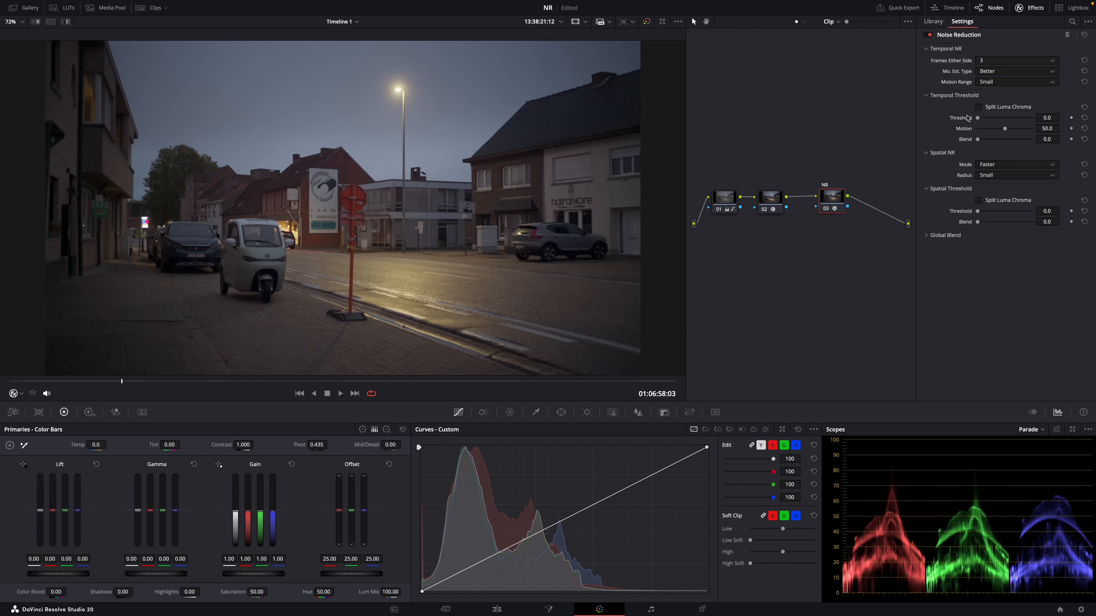
{"action": "left_click", "coordinate": [1016, 81]}
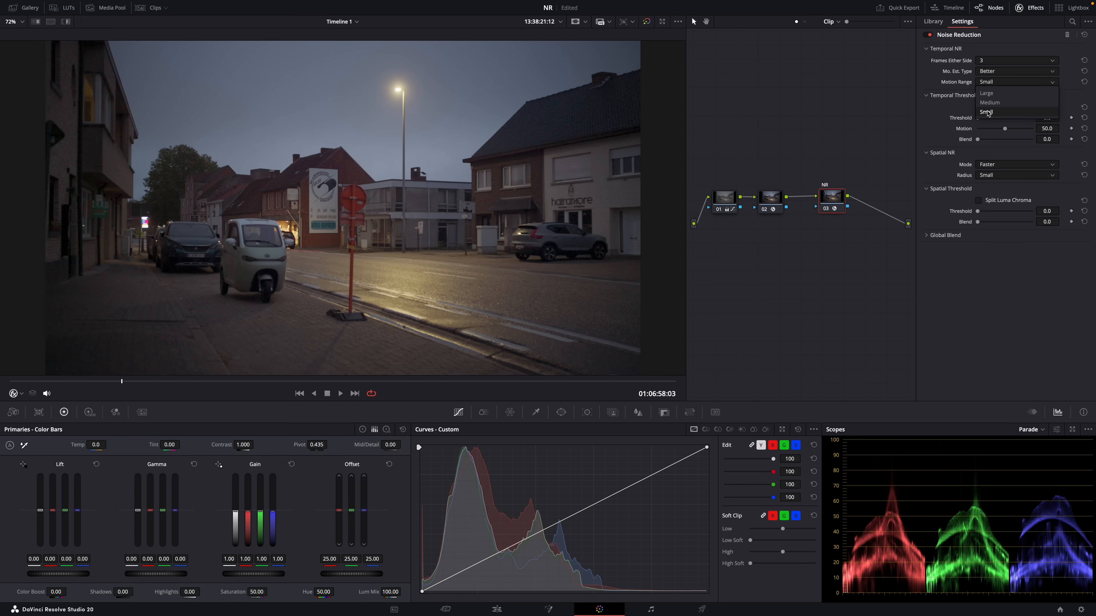
{"action": "mouse_move", "coordinate": [989, 103]}
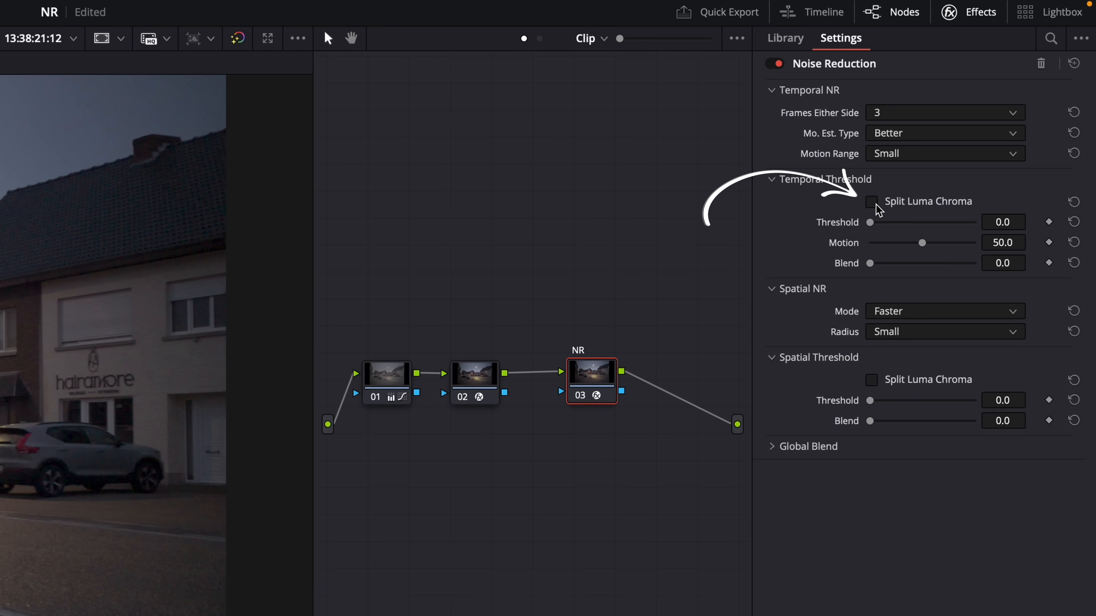
{"action": "mouse_move", "coordinate": [871, 202]}
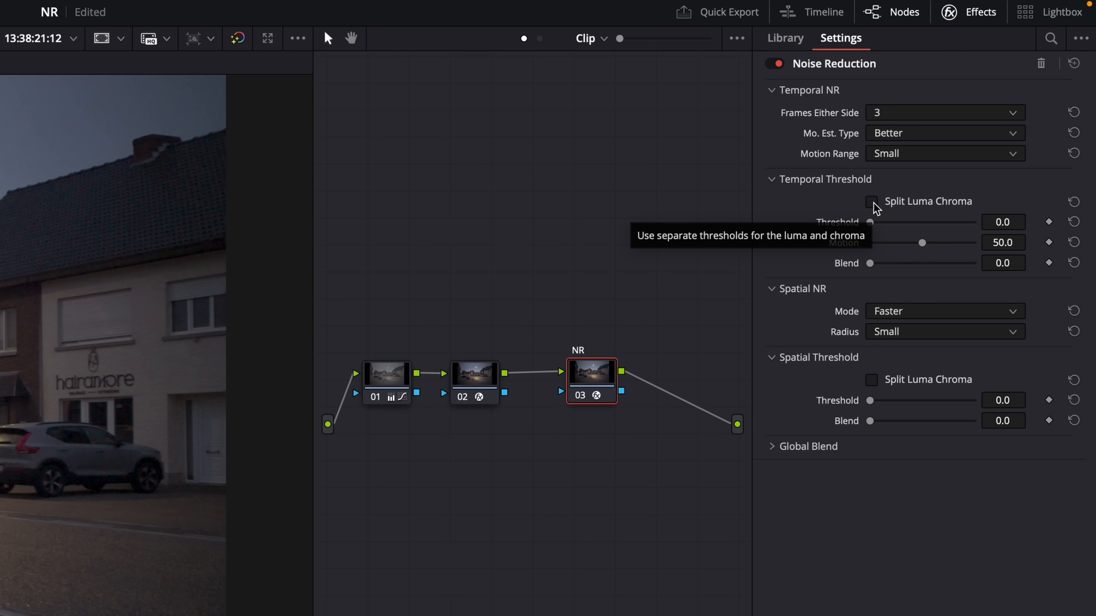
Enable Split Luma Chroma for the temporal threshold
{"action": "left_click", "coordinate": [871, 201]}
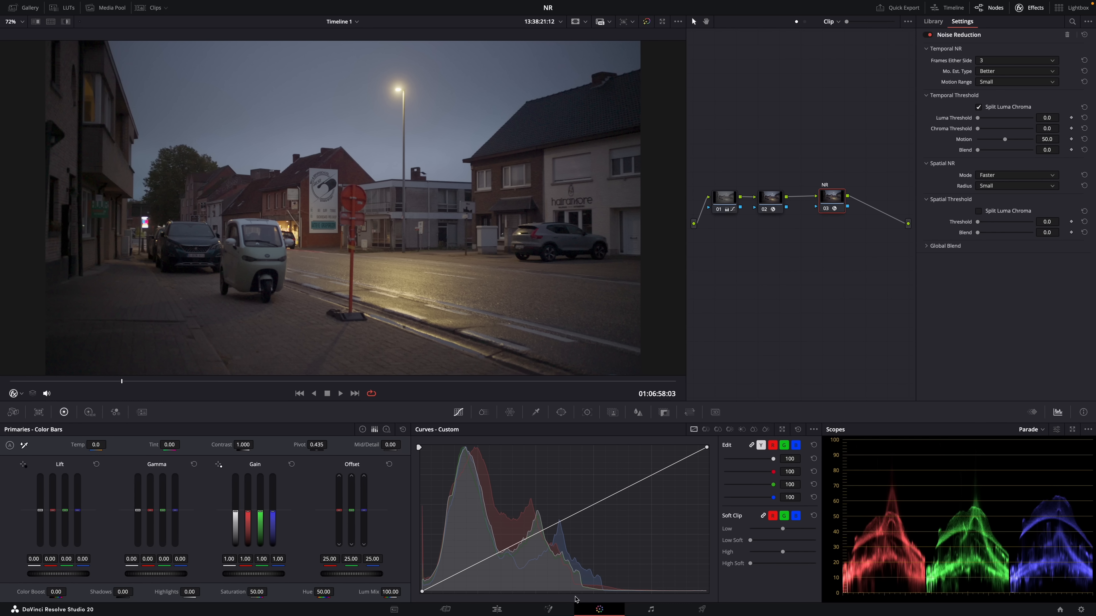
{"action": "mouse_move", "coordinate": [949, 125]}
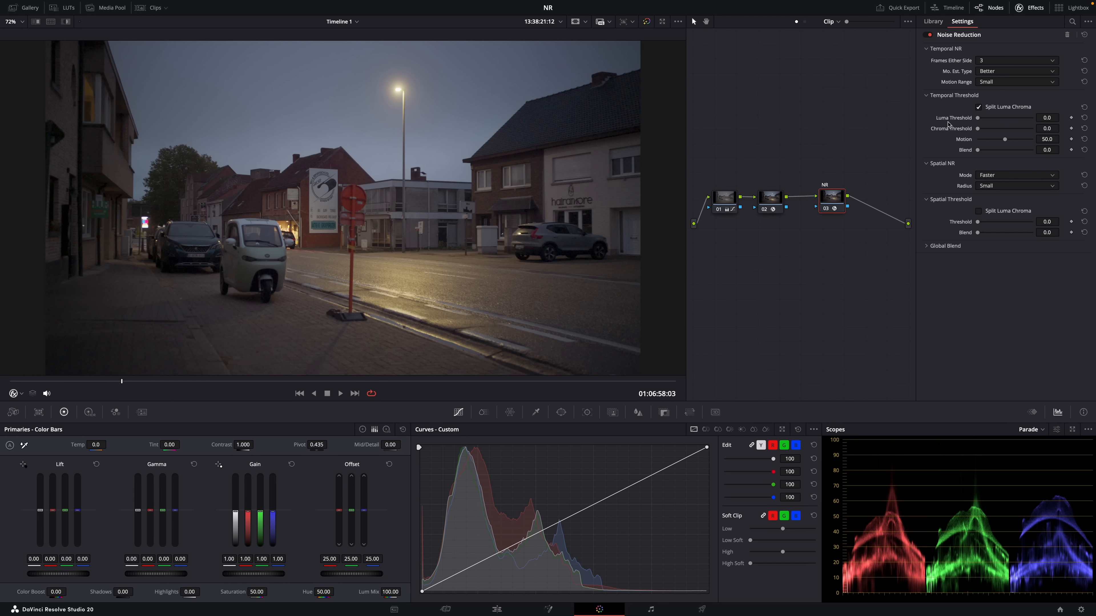
{"action": "mouse_move", "coordinate": [800, 179]}
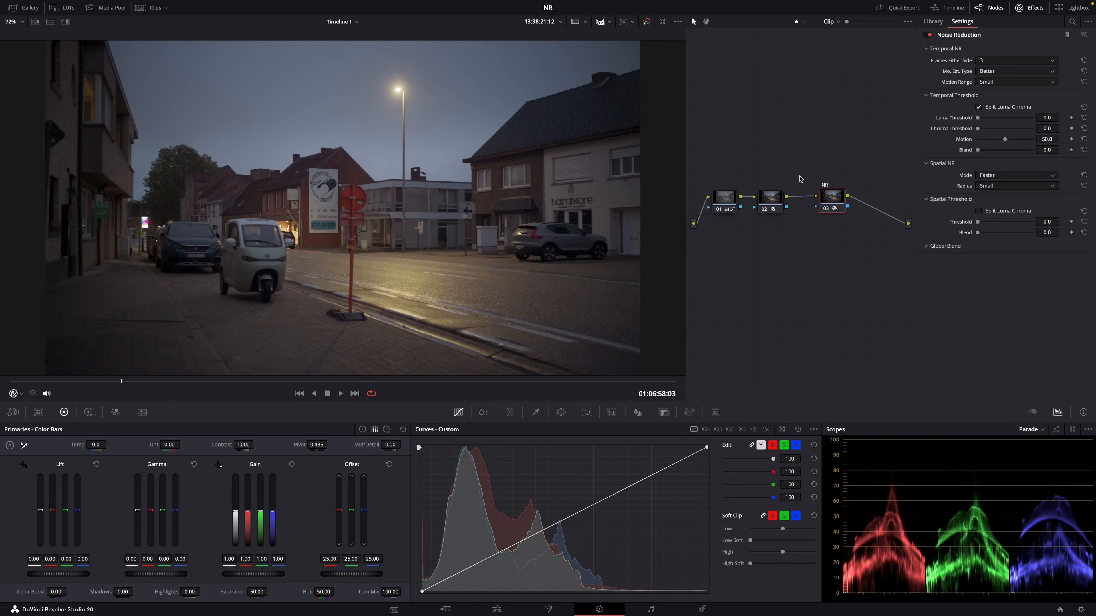
{"action": "mouse_move", "coordinate": [147, 287]}
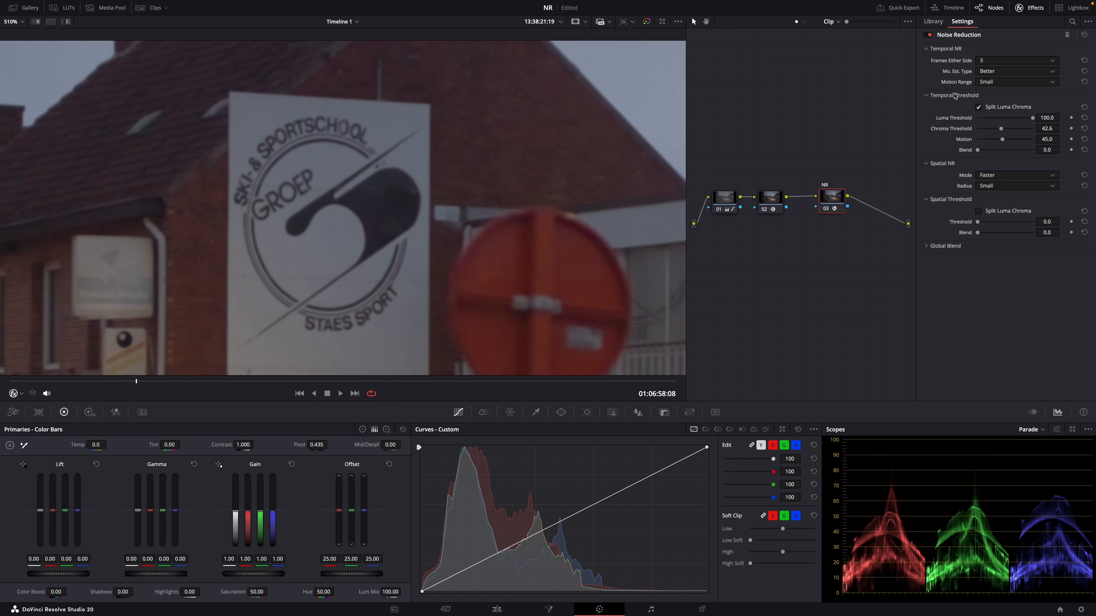
{"action": "mouse_move", "coordinate": [983, 155]}
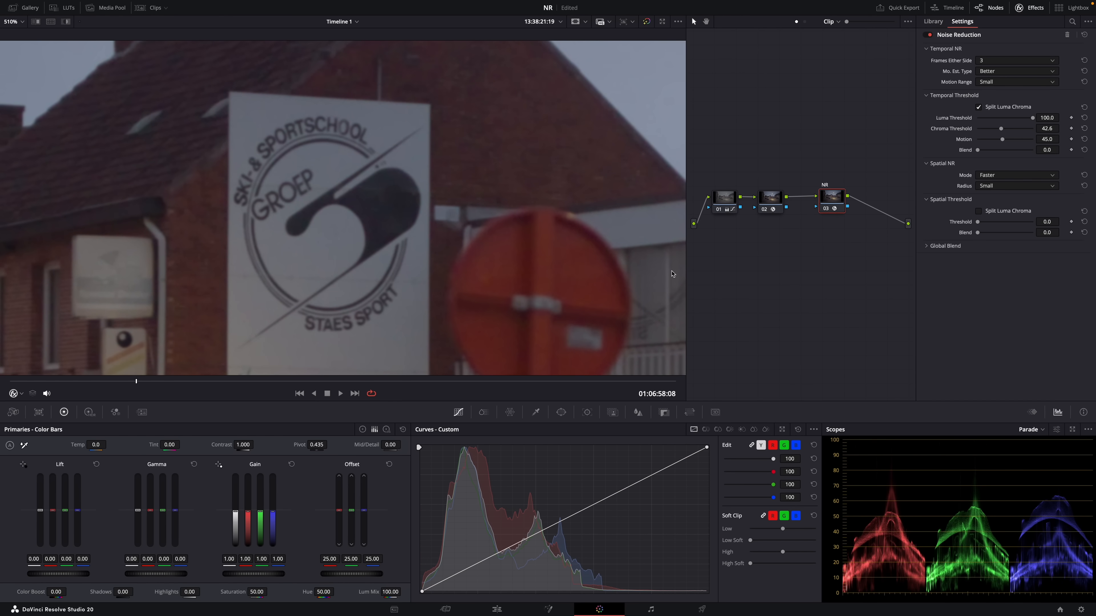
Reveal the Spatial NR Mode choices (Faster, Better, Enhanced, AI UltraNR)
{"action": "left_click", "coordinate": [1016, 185]}
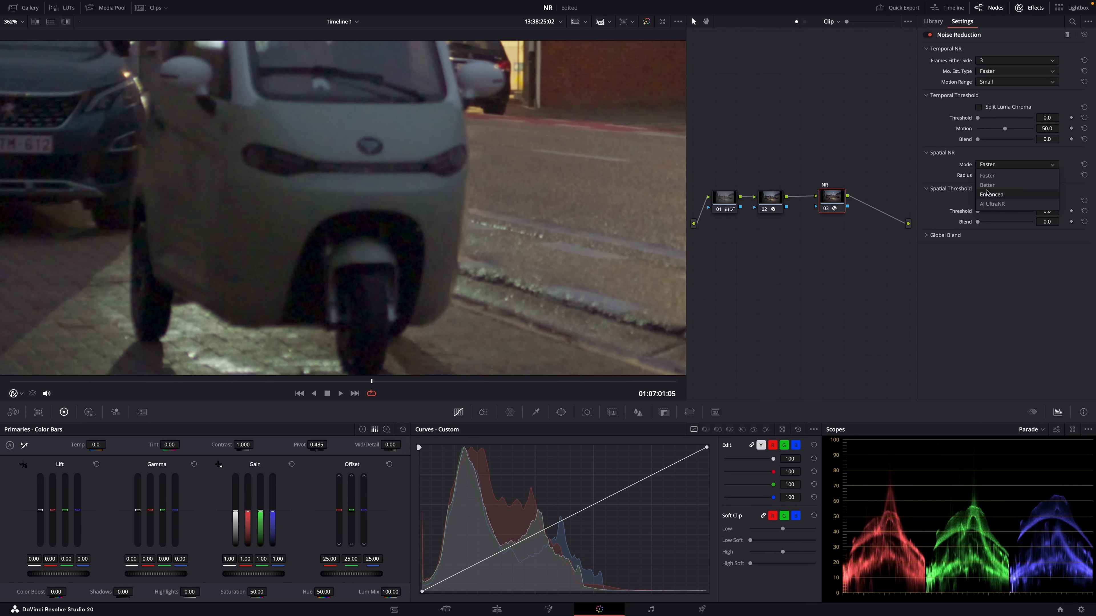
{"action": "mouse_move", "coordinate": [1000, 199]}
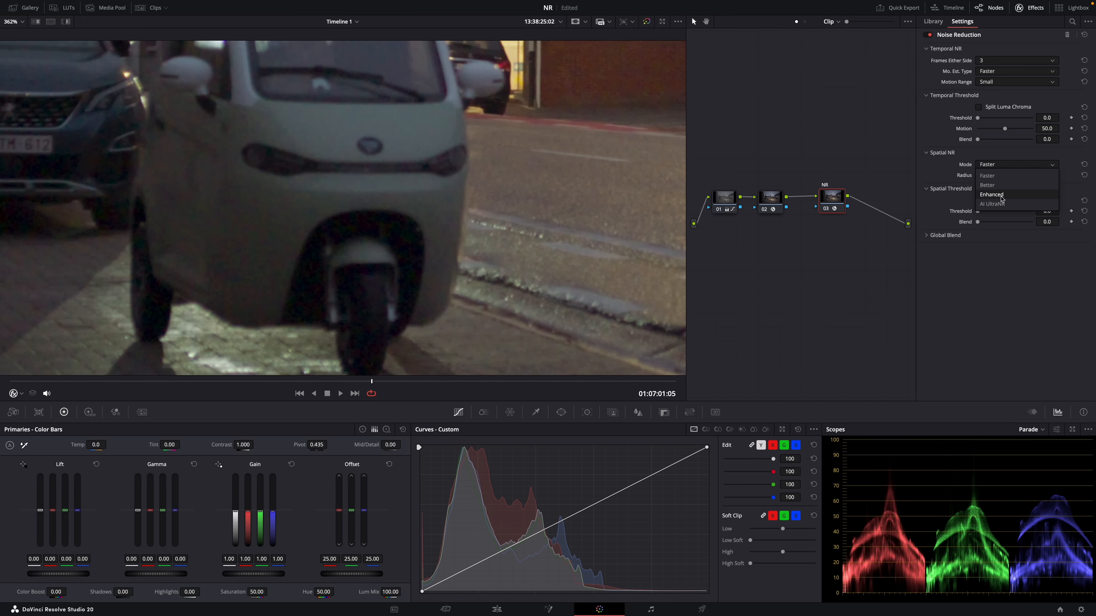
{"action": "mouse_move", "coordinate": [992, 204]}
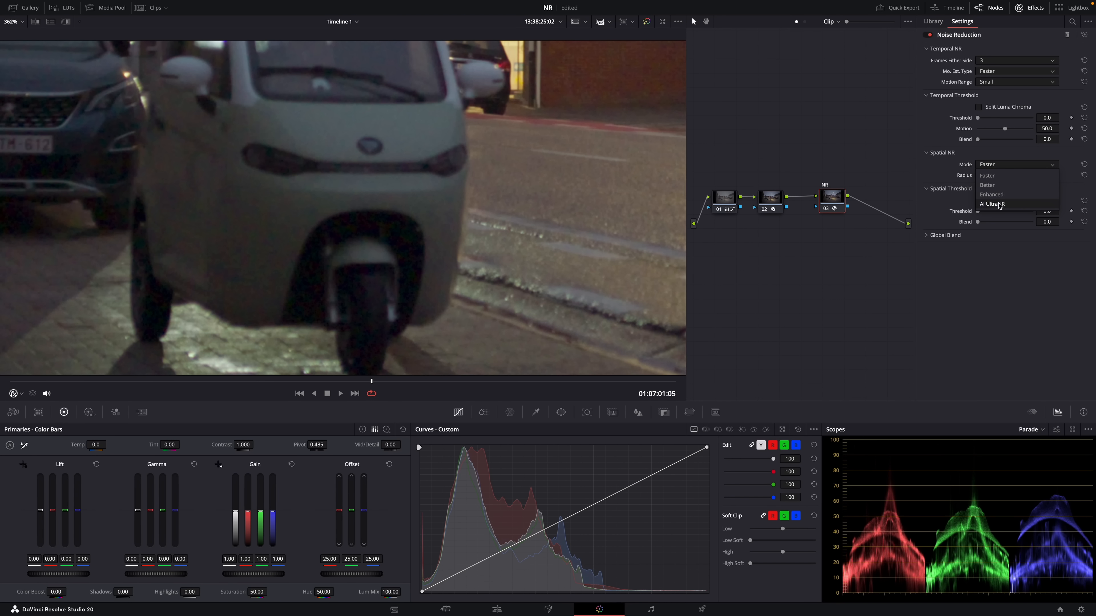
Make Spatial NR Enhanced with split luma/chroma thresholds and a Large radius
{"action": "left_click", "coordinate": [991, 194]}
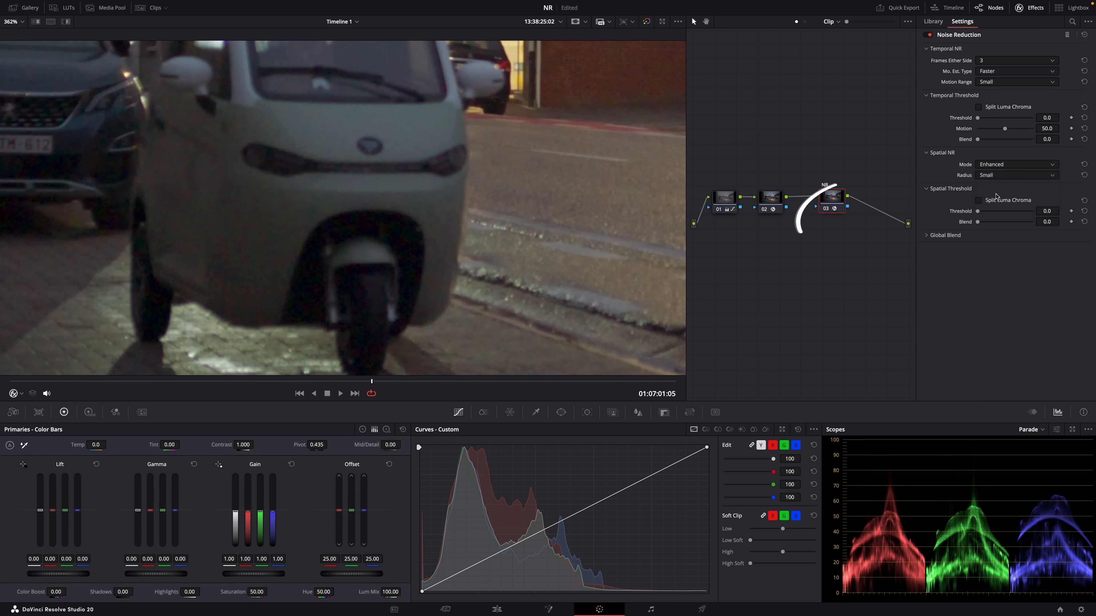
{"action": "left_click", "coordinate": [979, 200]}
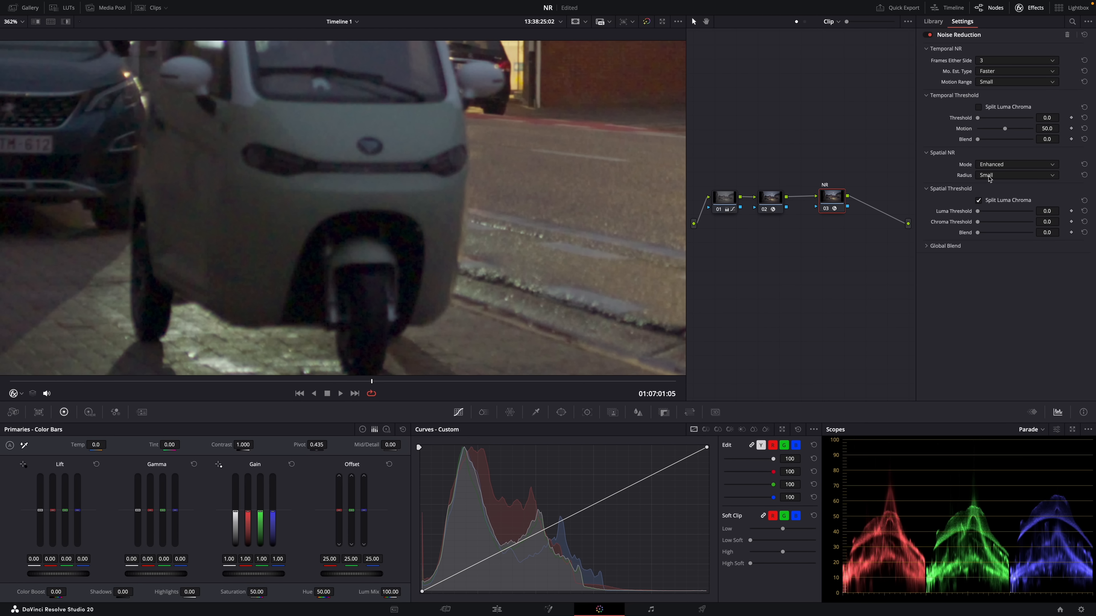
{"action": "left_click", "coordinate": [1016, 174]}
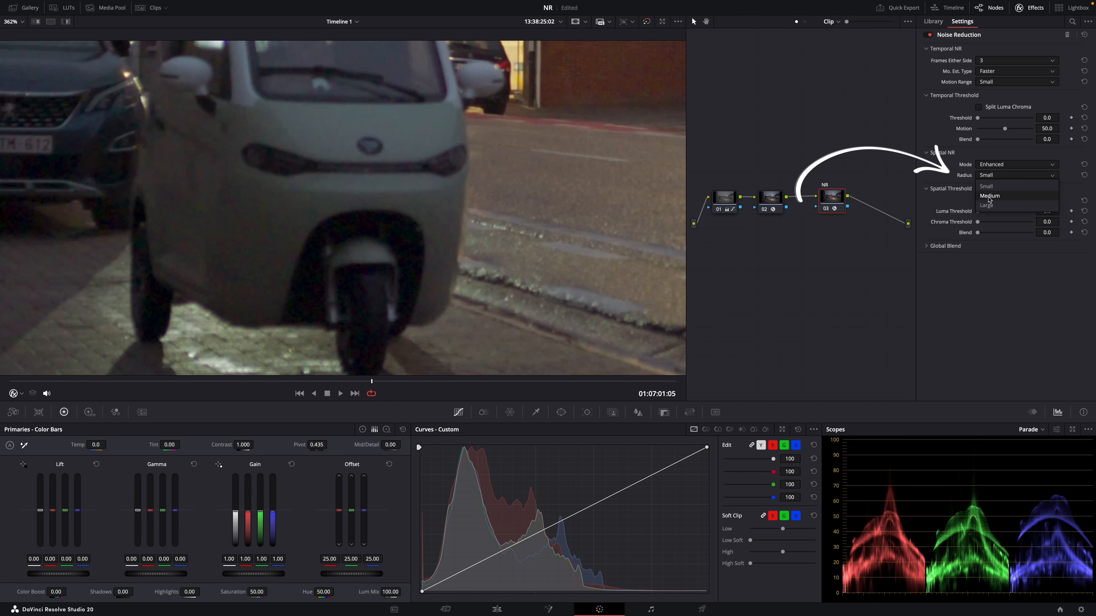
{"action": "mouse_move", "coordinate": [986, 187]}
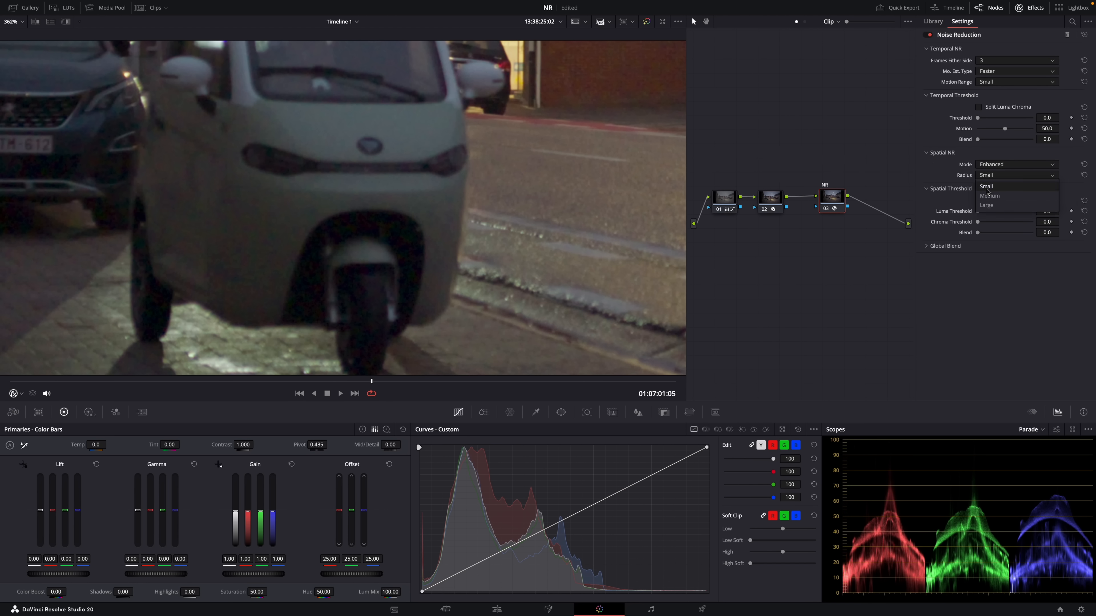
{"action": "mouse_move", "coordinate": [988, 197]}
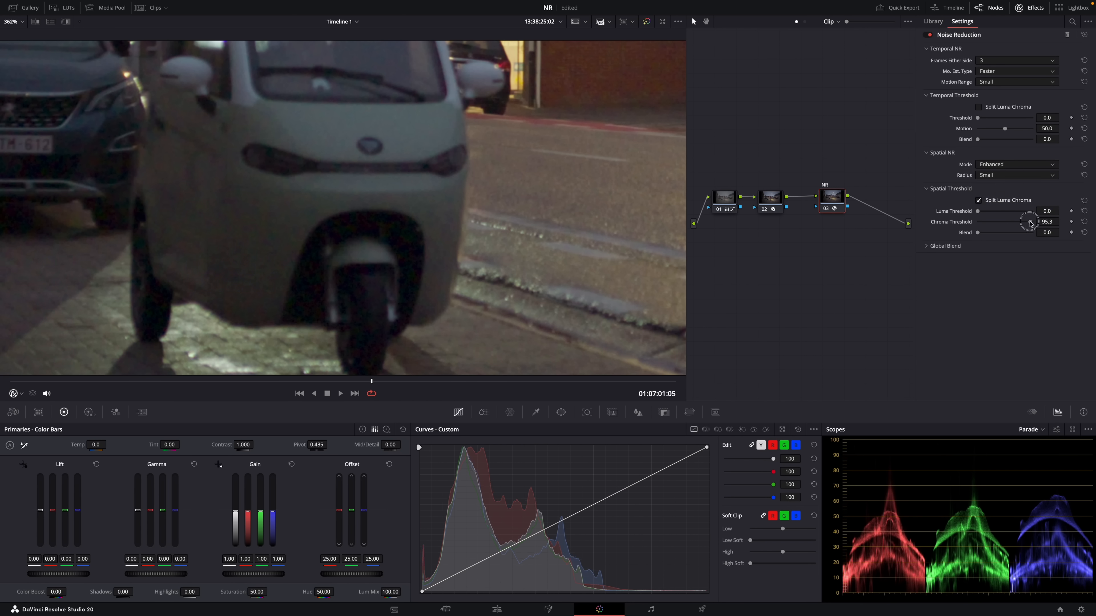
{"action": "left_click", "coordinate": [1015, 174]}
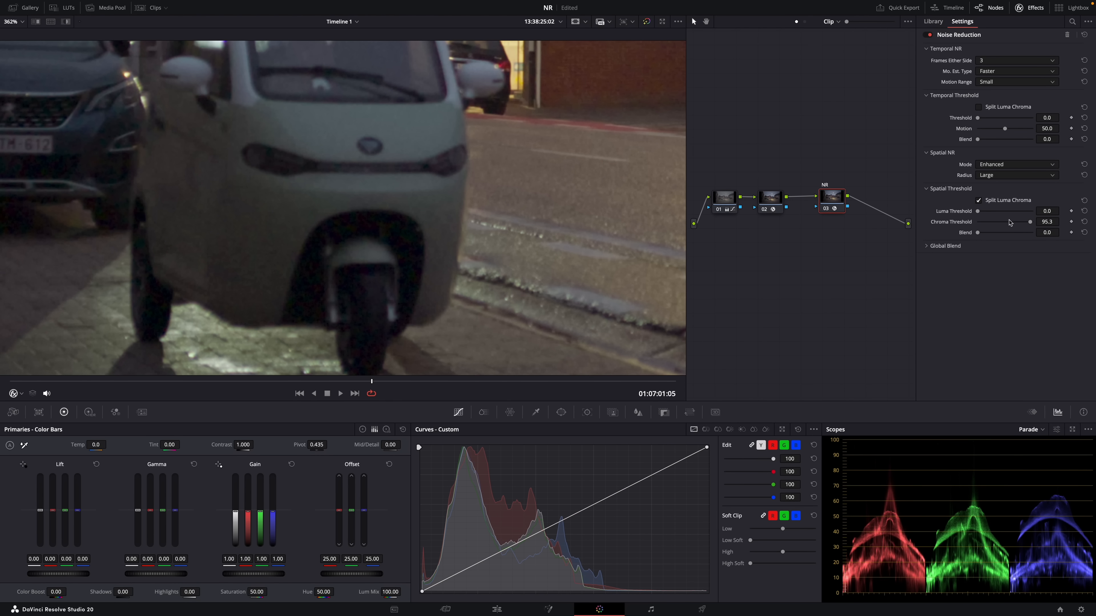
{"action": "left_click", "coordinate": [1017, 164]}
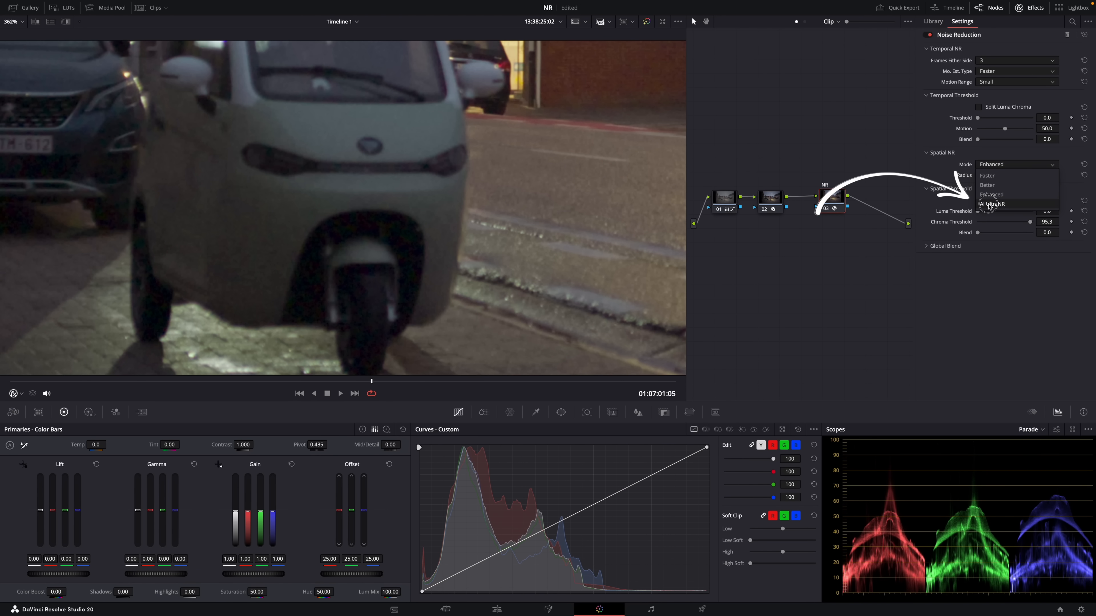
Switch Spatial NR to AI UltraNR and analyze a patch positioned over the sky
{"action": "left_click", "coordinate": [992, 203]}
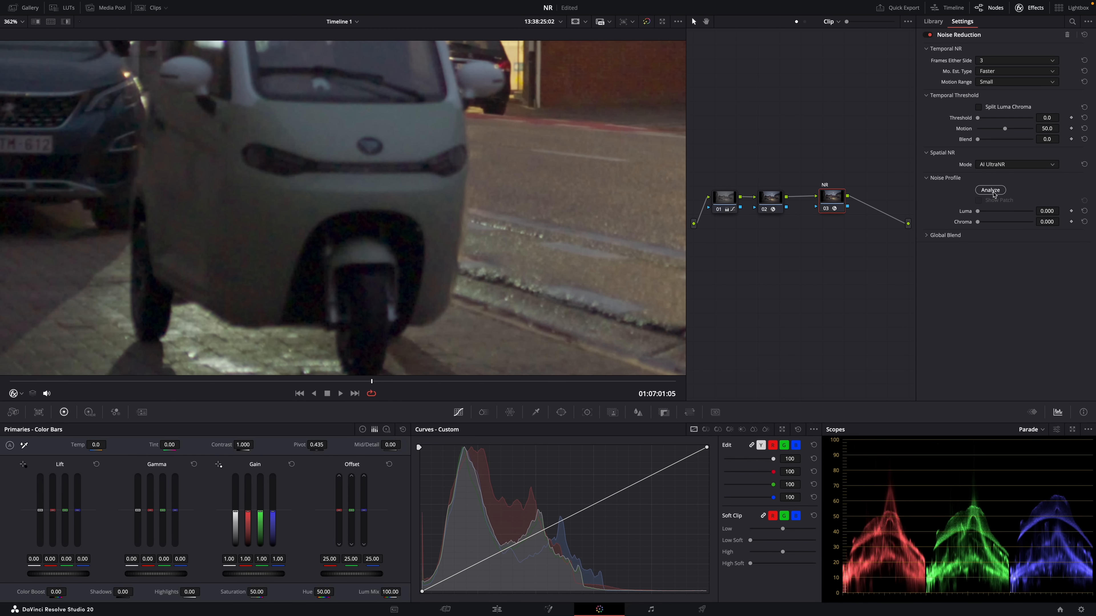
{"action": "left_click", "coordinate": [990, 190]}
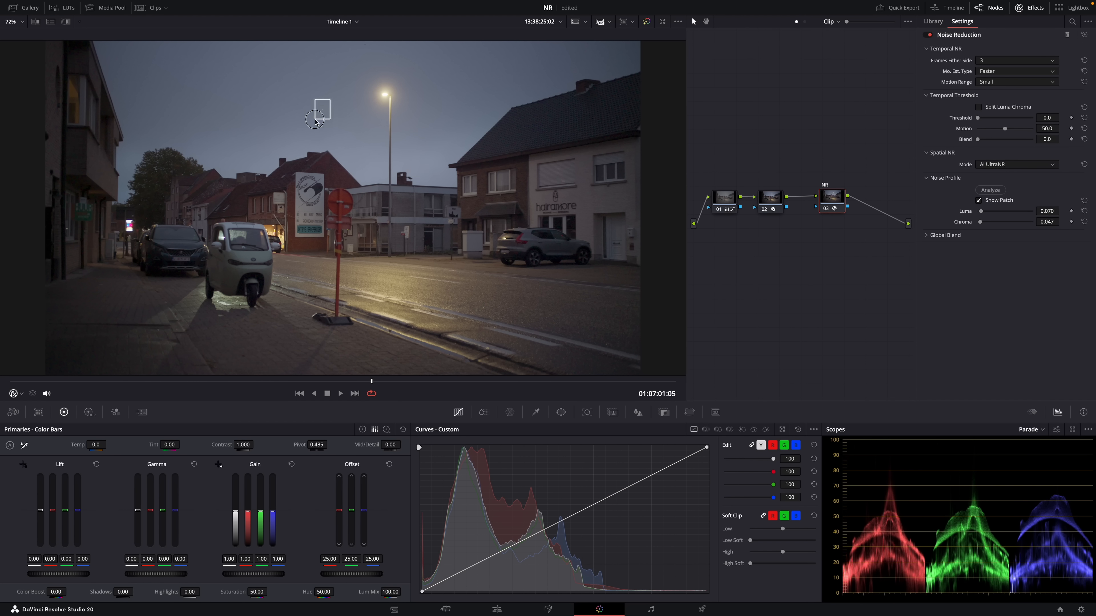
{"action": "left_click_drag", "start_coordinate": [315, 118], "coordinate": [293, 140]}
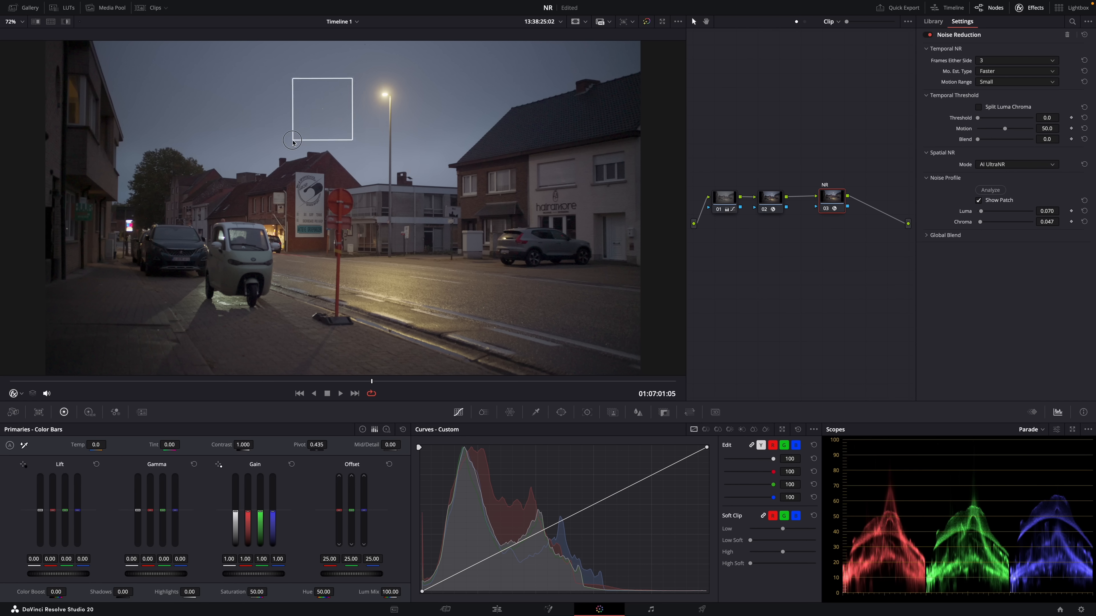
{"action": "left_click_drag", "start_coordinate": [292, 140], "coordinate": [322, 116]}
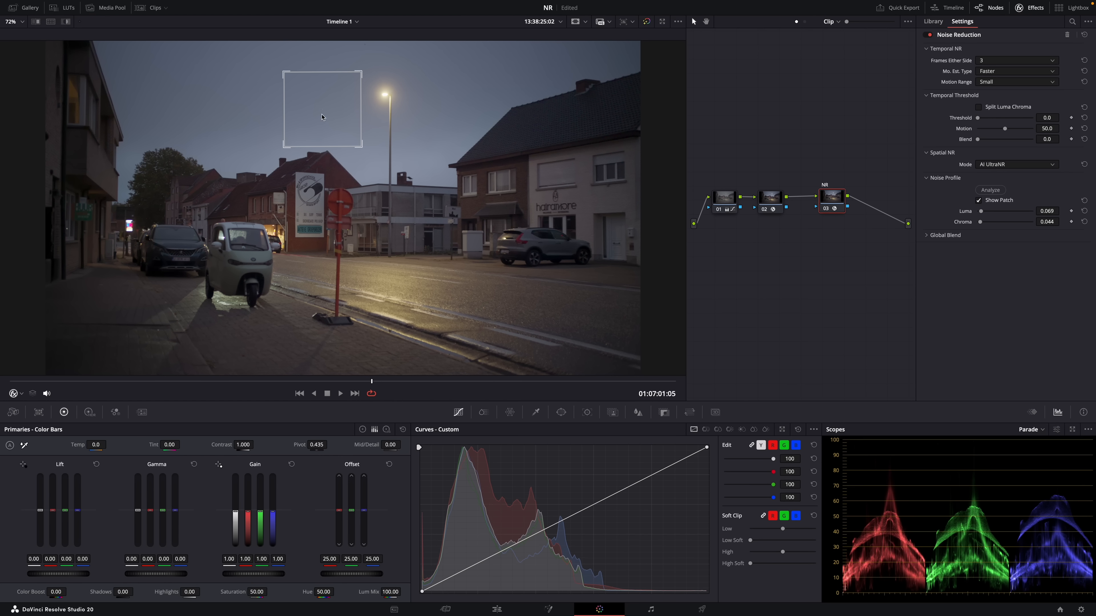